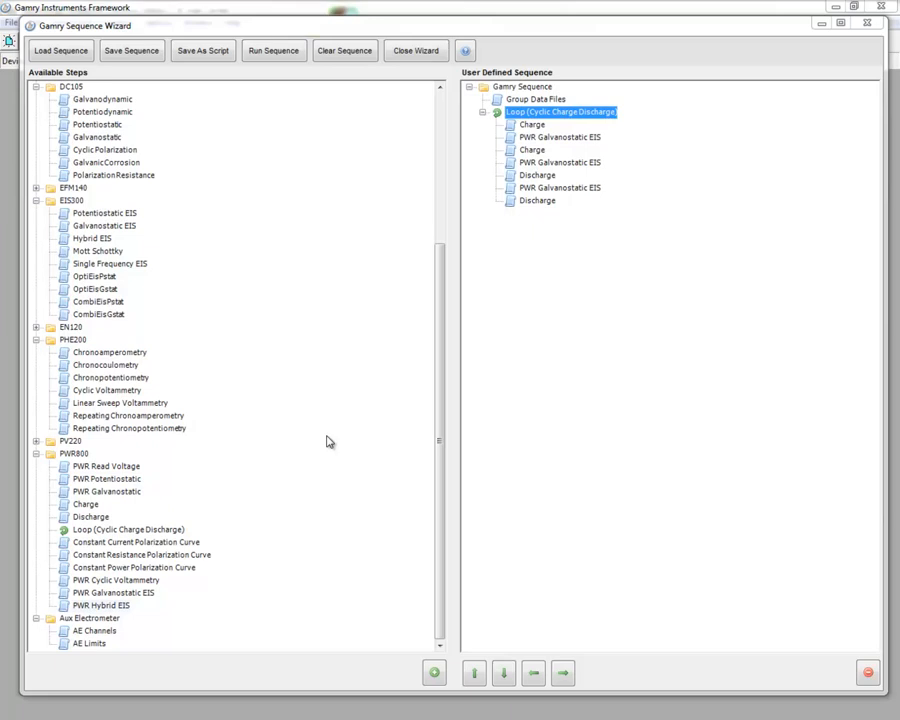
mouse_move(179, 467)
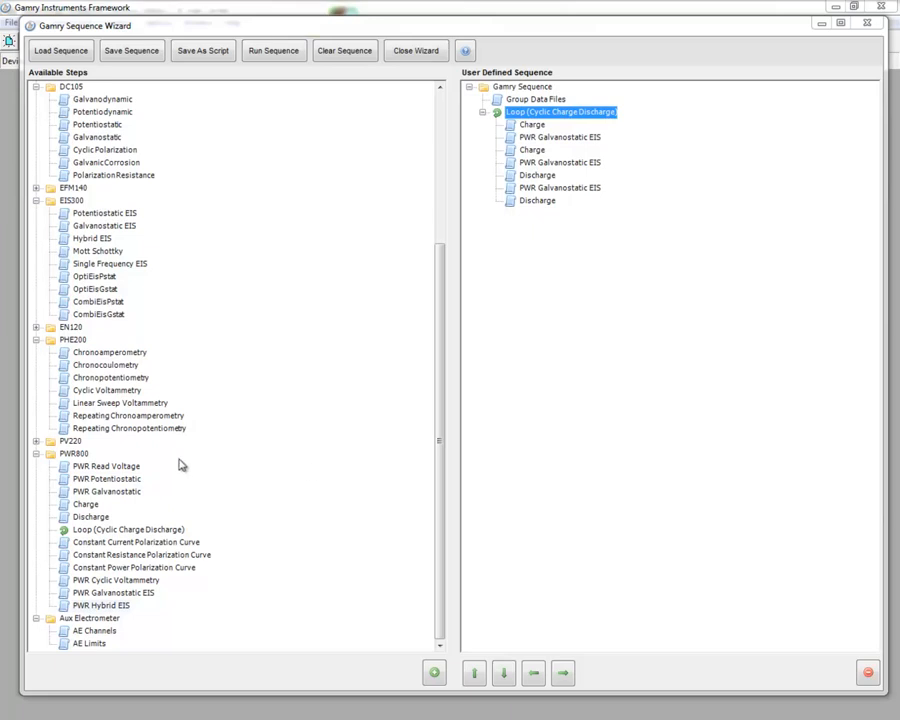
mouse_move(242, 478)
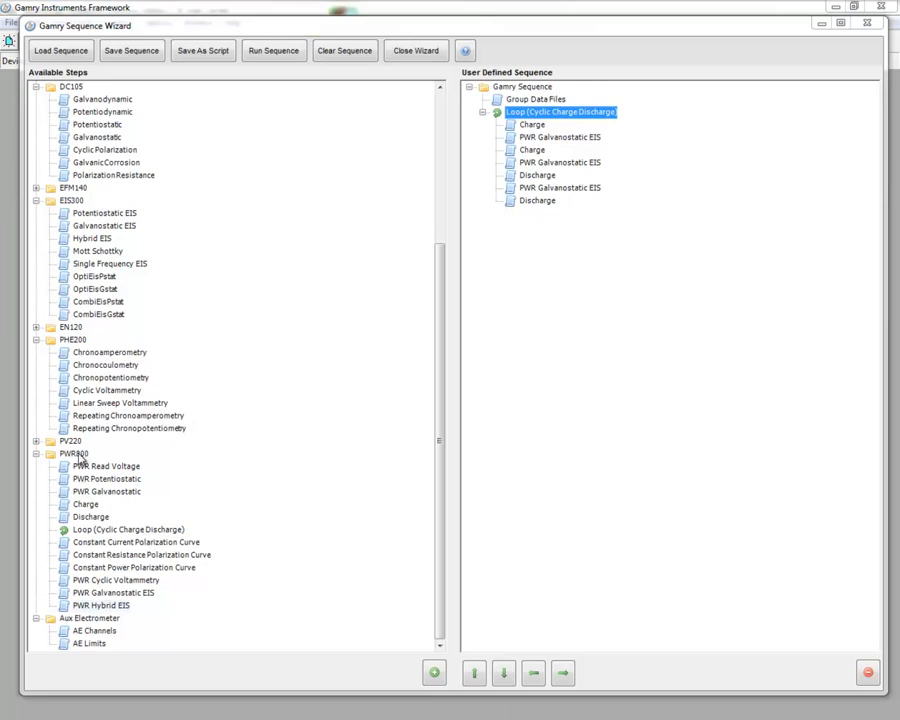
mouse_move(96, 545)
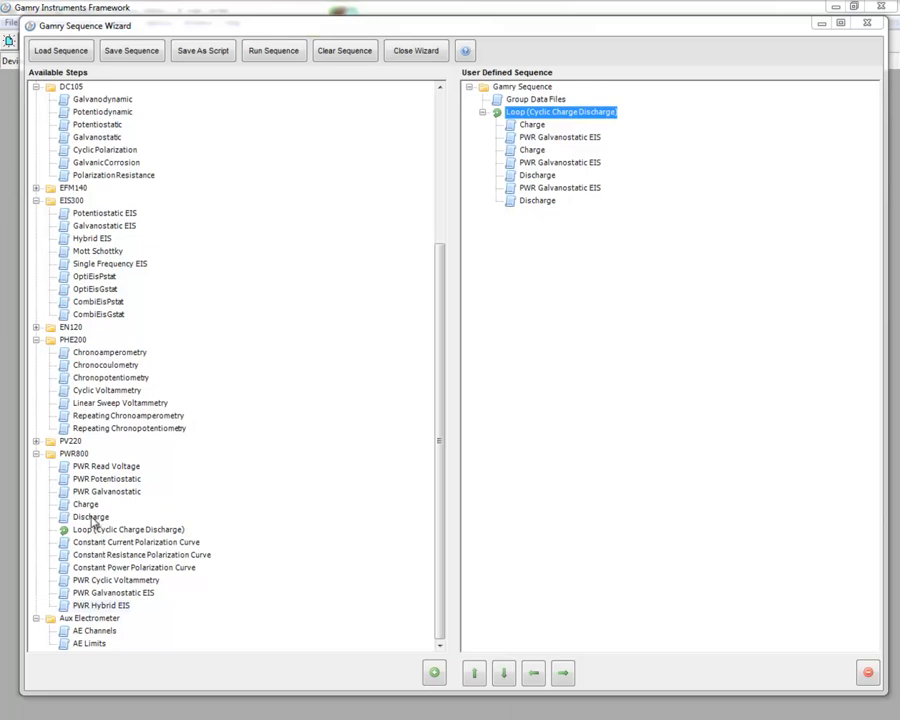
mouse_move(152, 602)
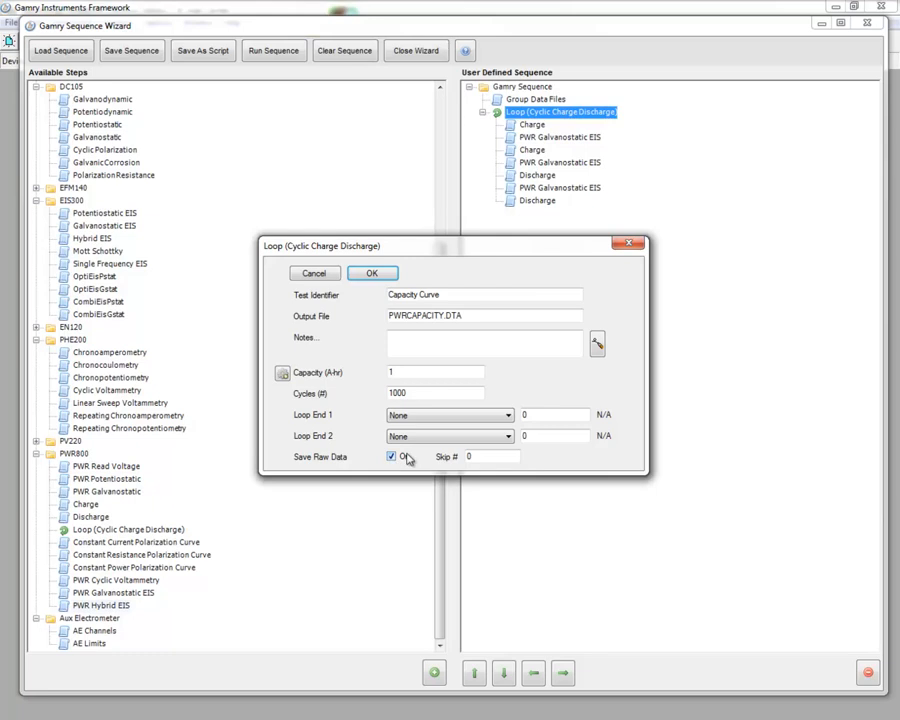
Step: Set the raw-data skip count to 4 and confirm the 1000-cycle, 1 A-hr loop
left_click(490, 456)
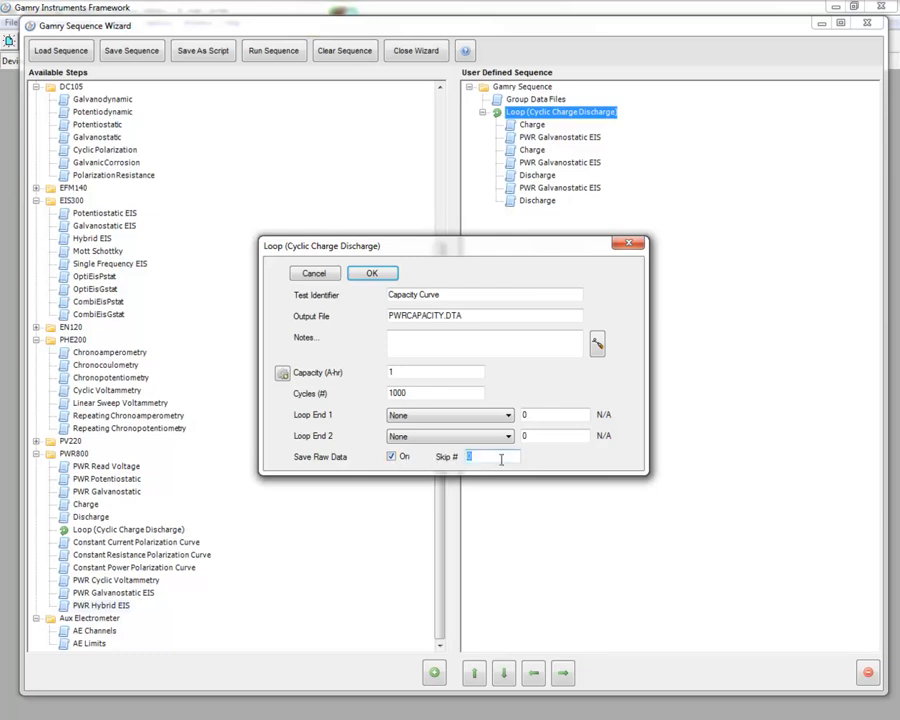
type("4")
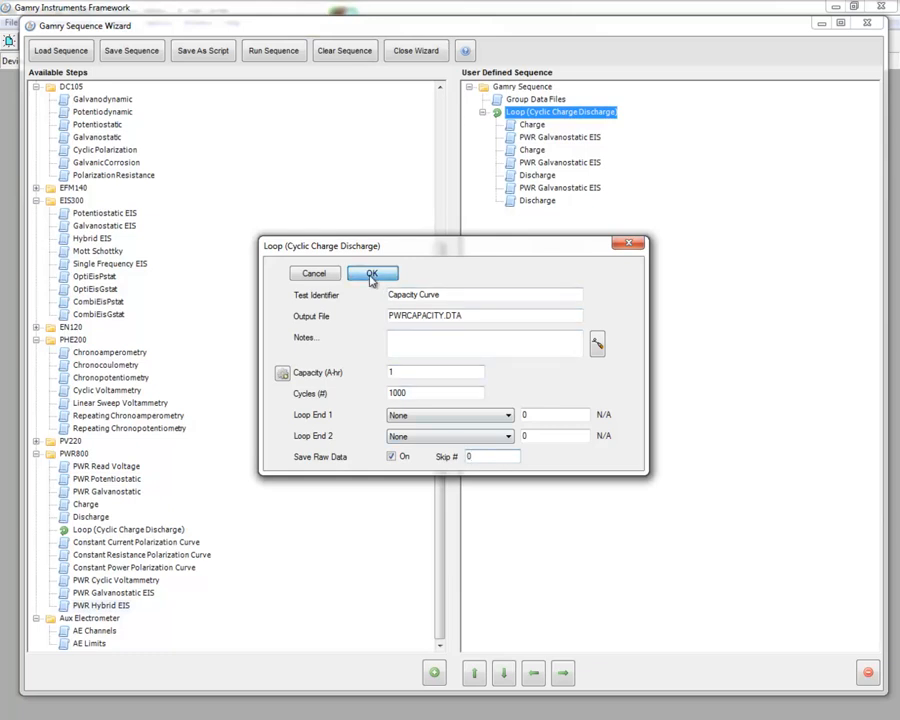
left_click(373, 273)
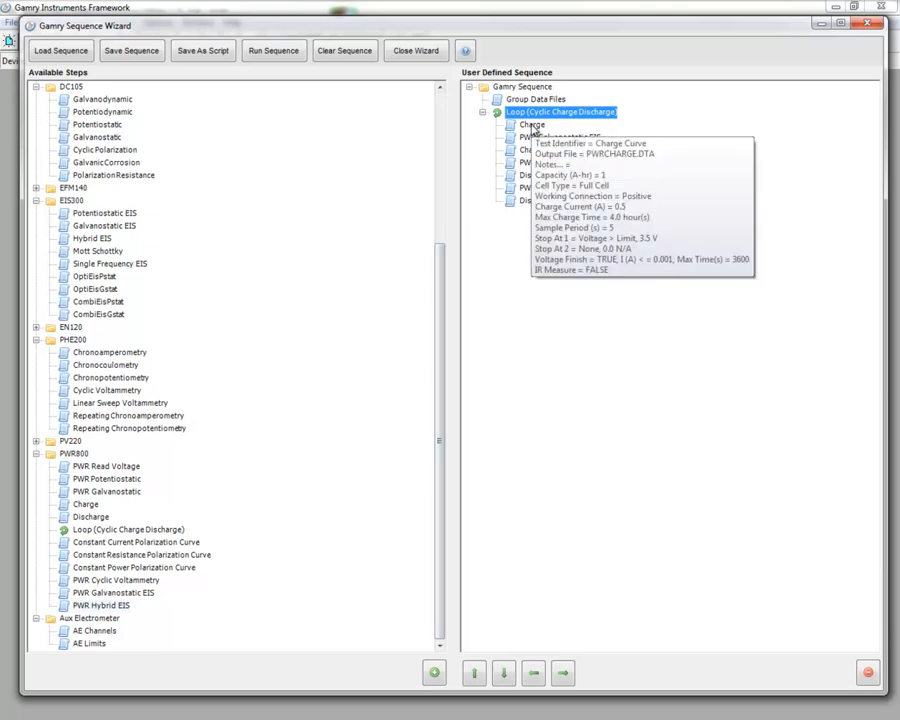
Step: Turn off Voltage Finish on the first Charge step, keeping its 3.5 V stop limit
double_click(520, 124)
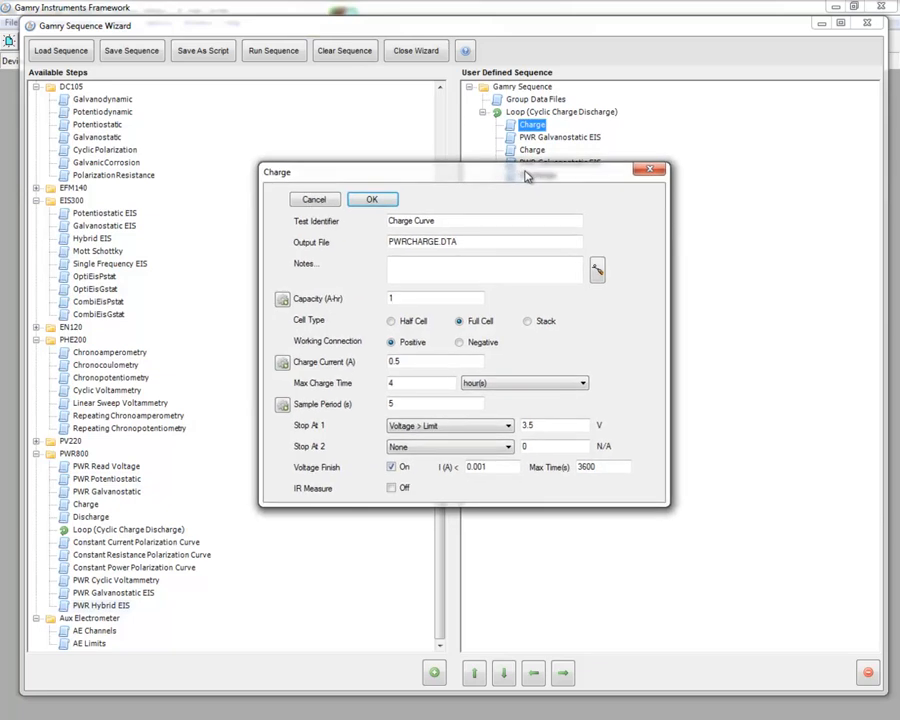
mouse_move(443, 298)
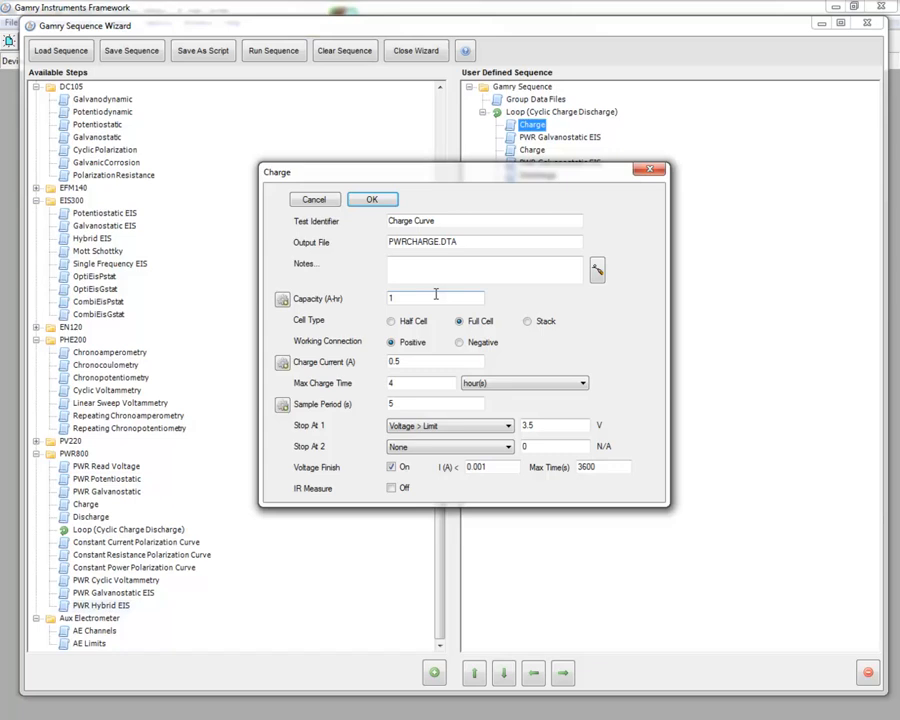
mouse_move(437, 328)
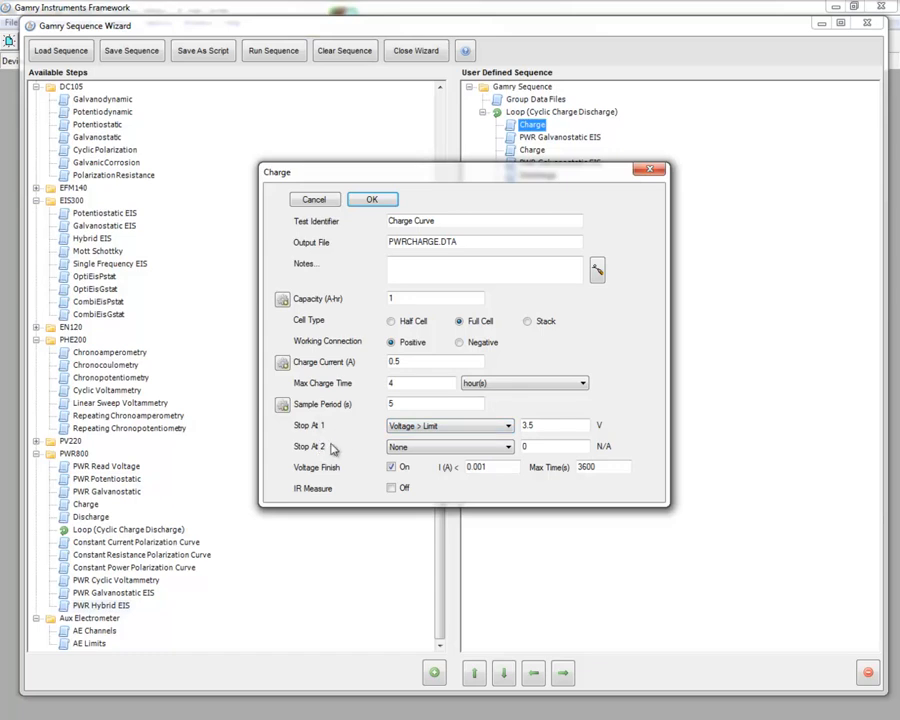
mouse_move(337, 458)
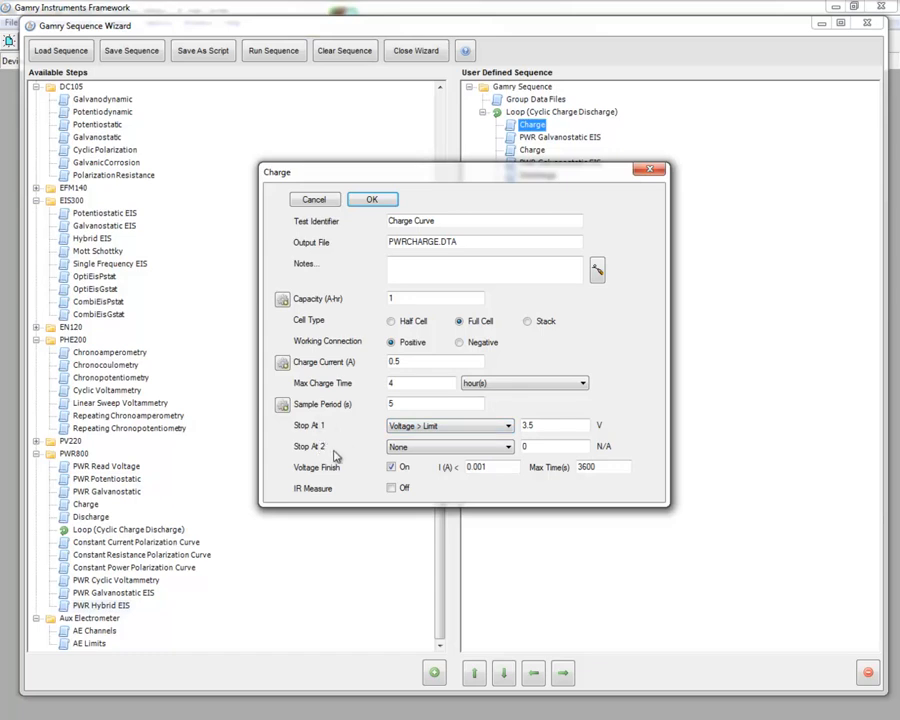
mouse_move(302, 389)
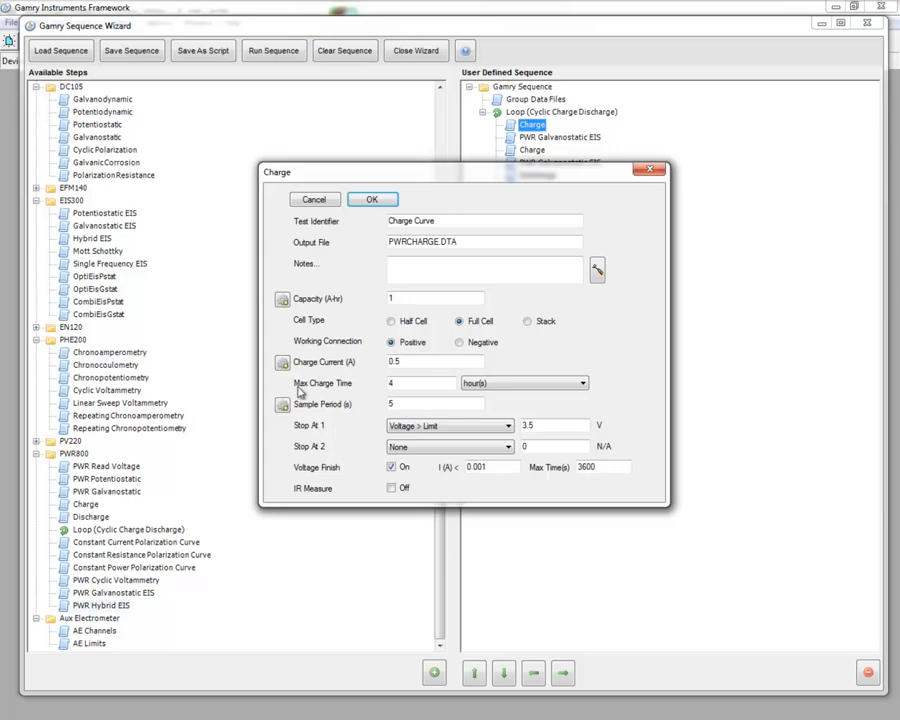
mouse_move(318, 395)
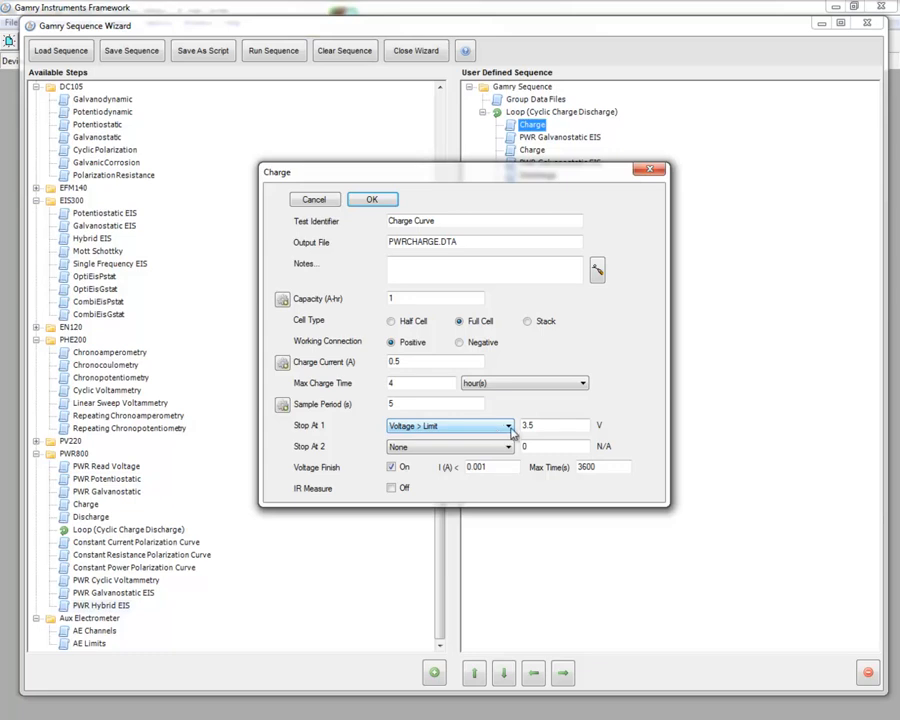
mouse_move(427, 436)
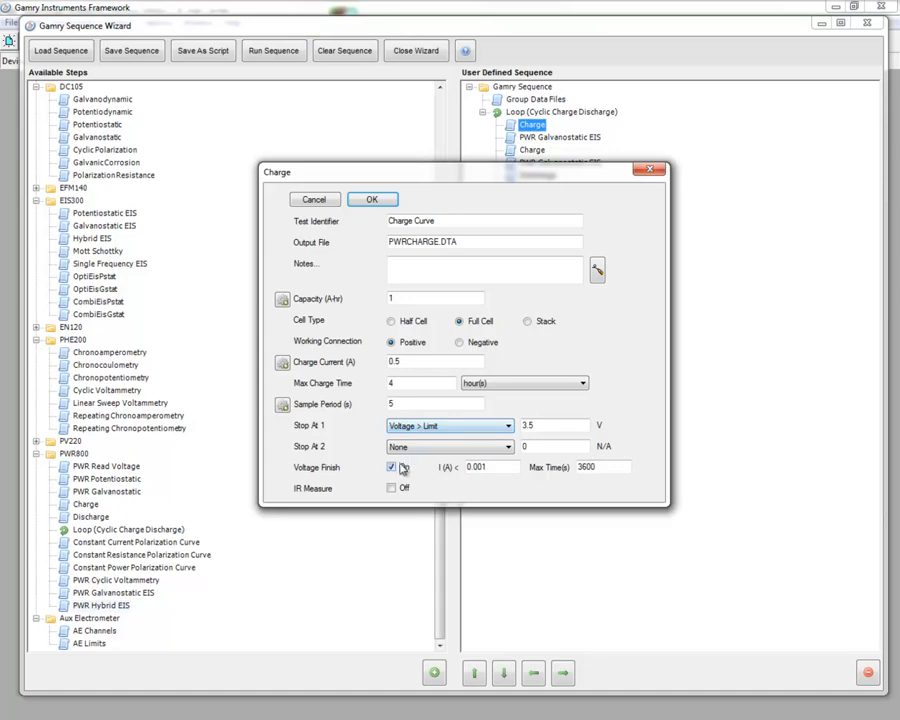
left_click(391, 467)
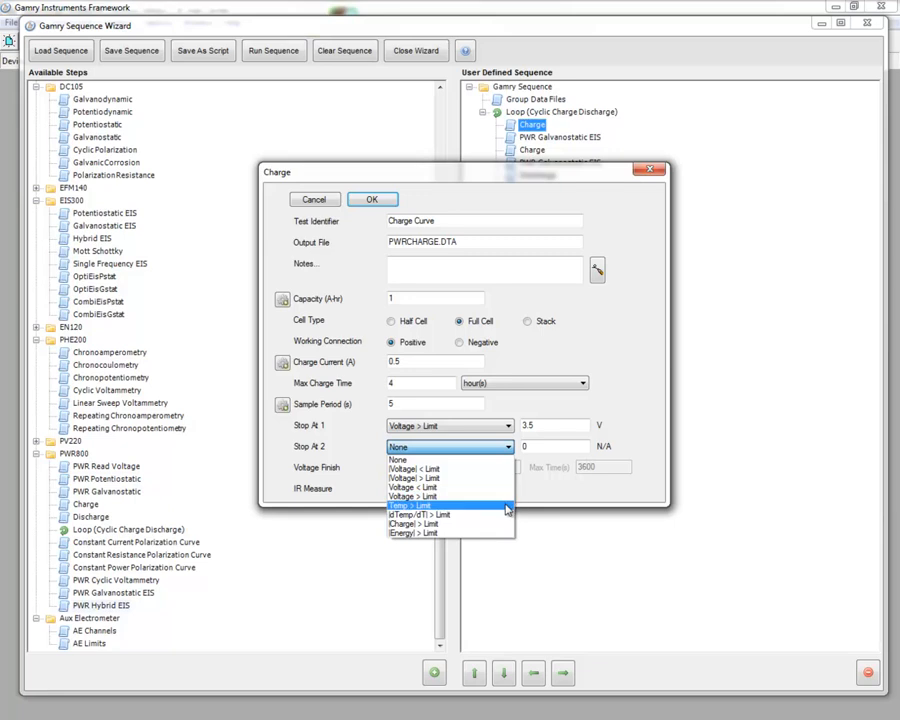
mouse_move(440, 515)
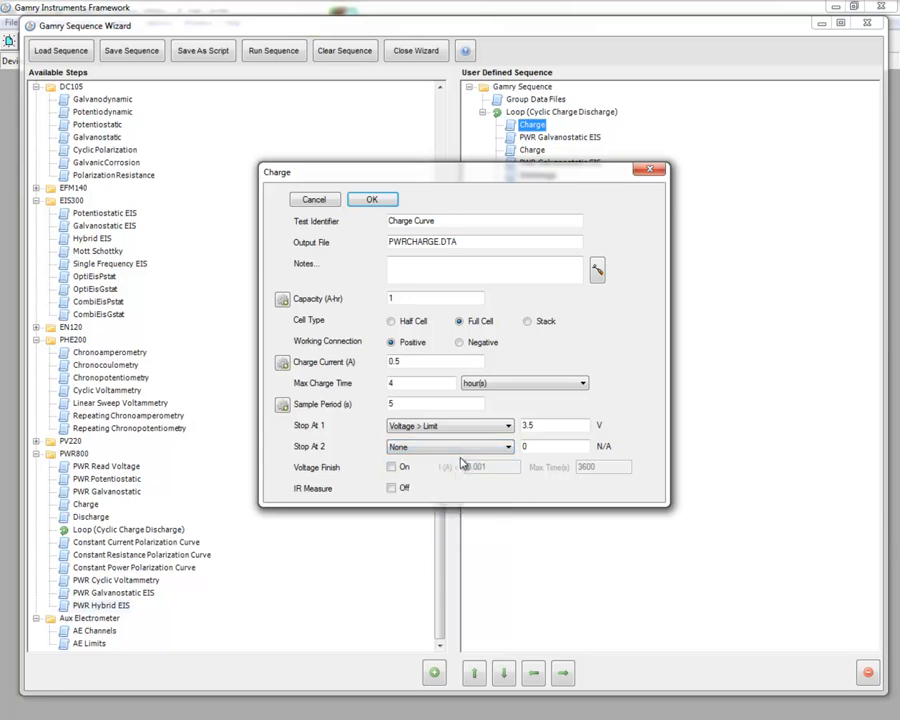
mouse_move(417, 241)
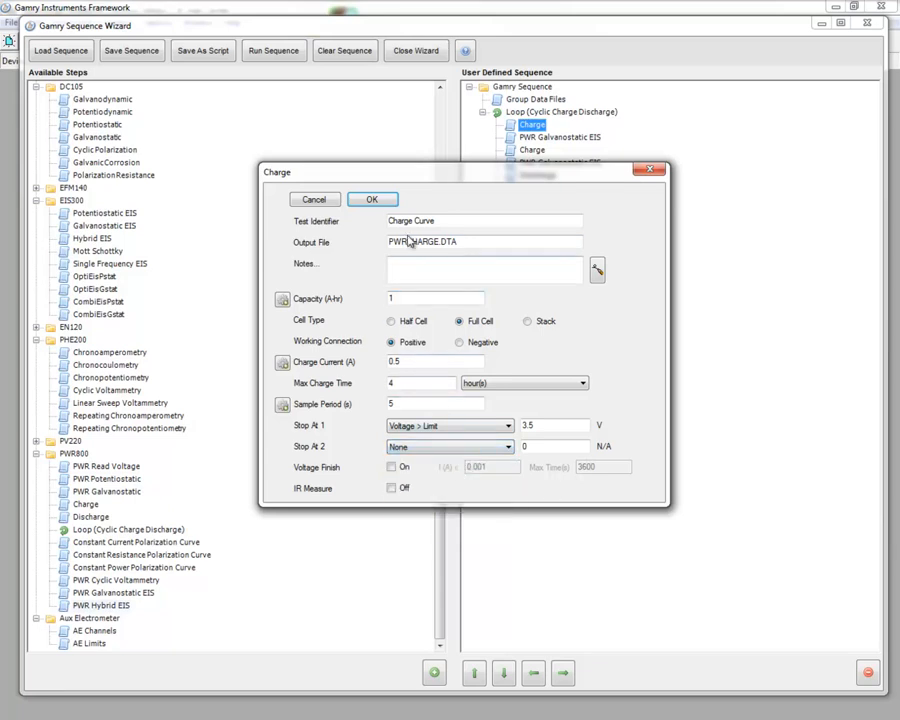
left_click(372, 199)
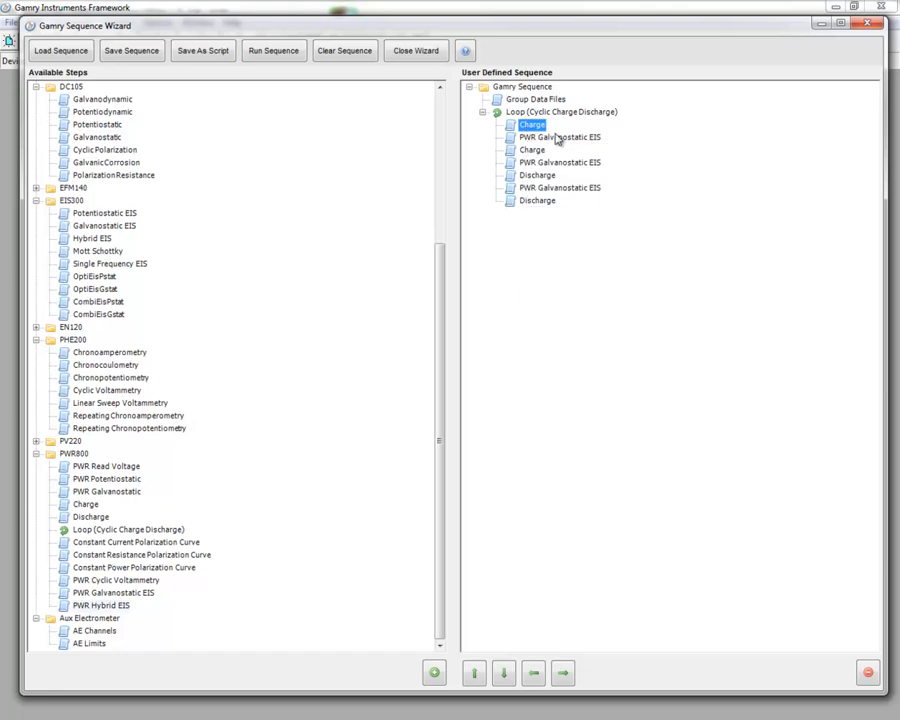
double_click(548, 137)
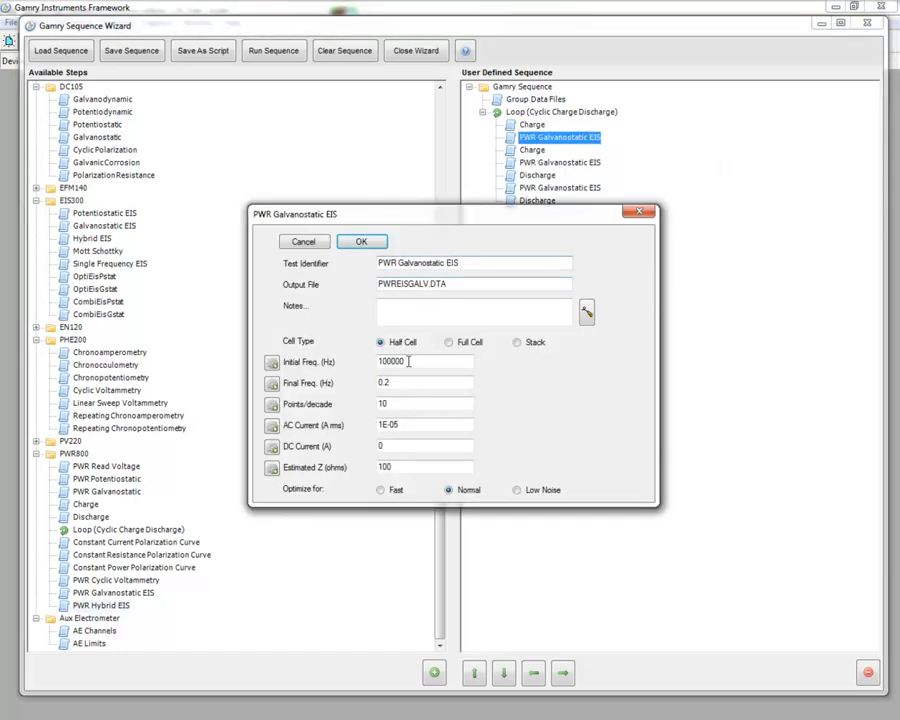
Step: Trim the first EIS step's initial frequency to 1000 Hz and save it
left_click(449, 342)
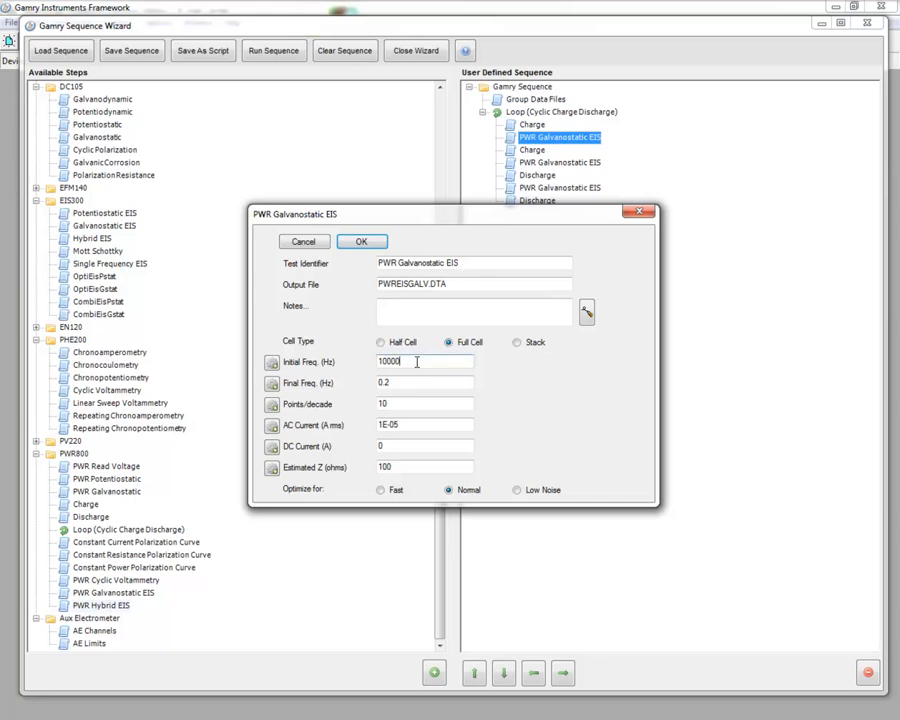
key("BackSpace")
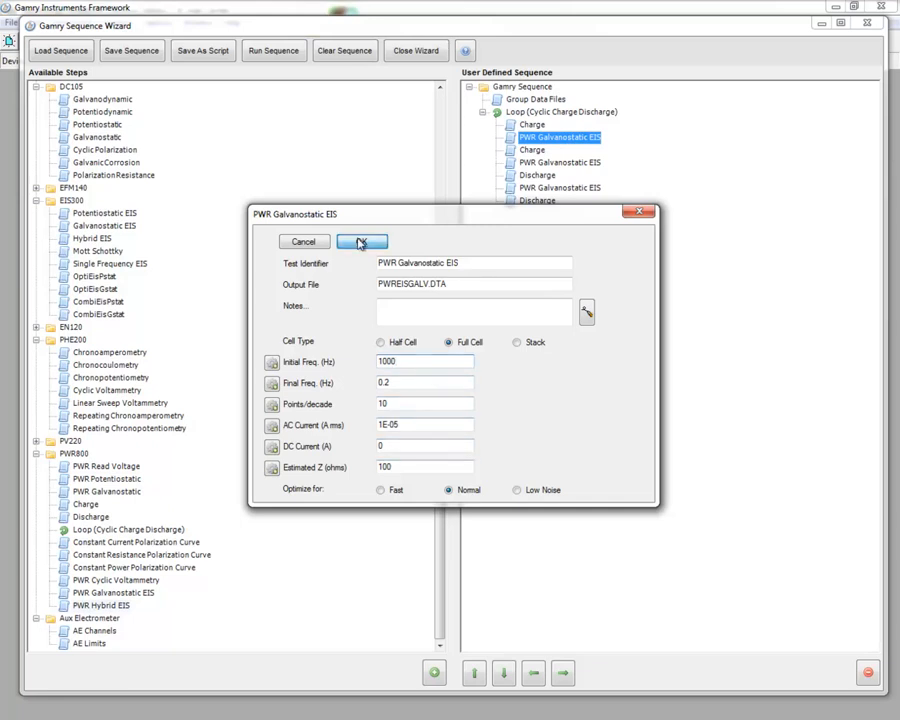
left_click(361, 242)
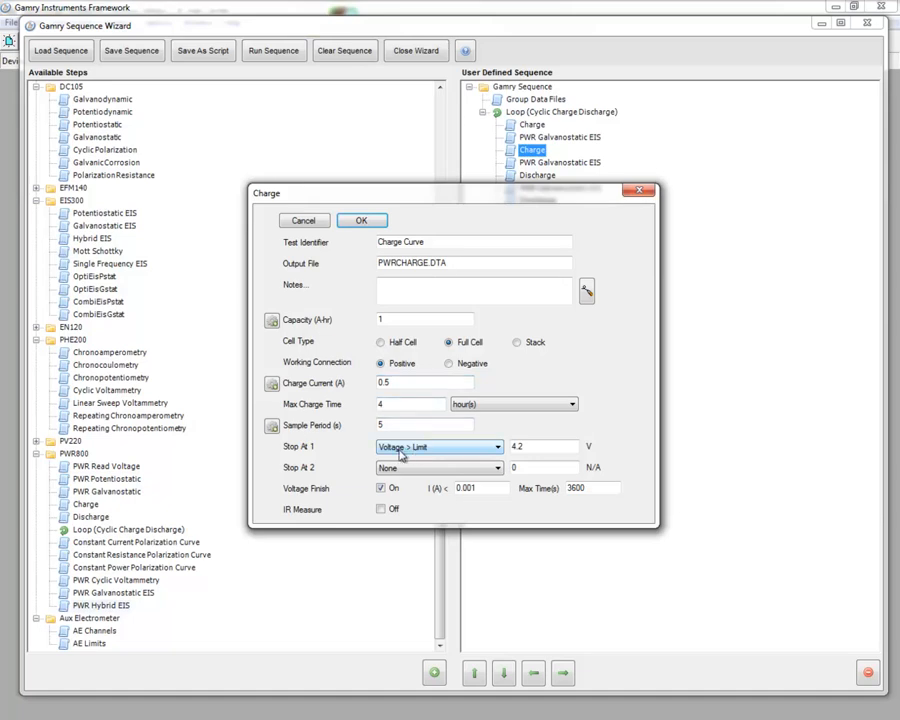
mouse_move(408, 453)
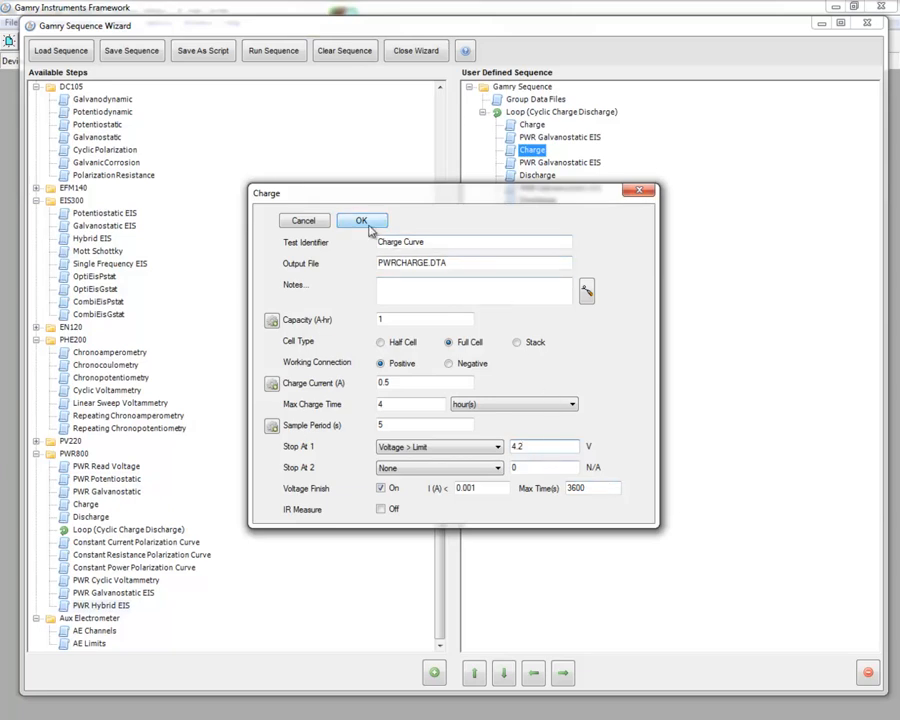
Step: Confirm the second Charge step with its Voltage > 4.2 V stop limit
left_click(362, 220)
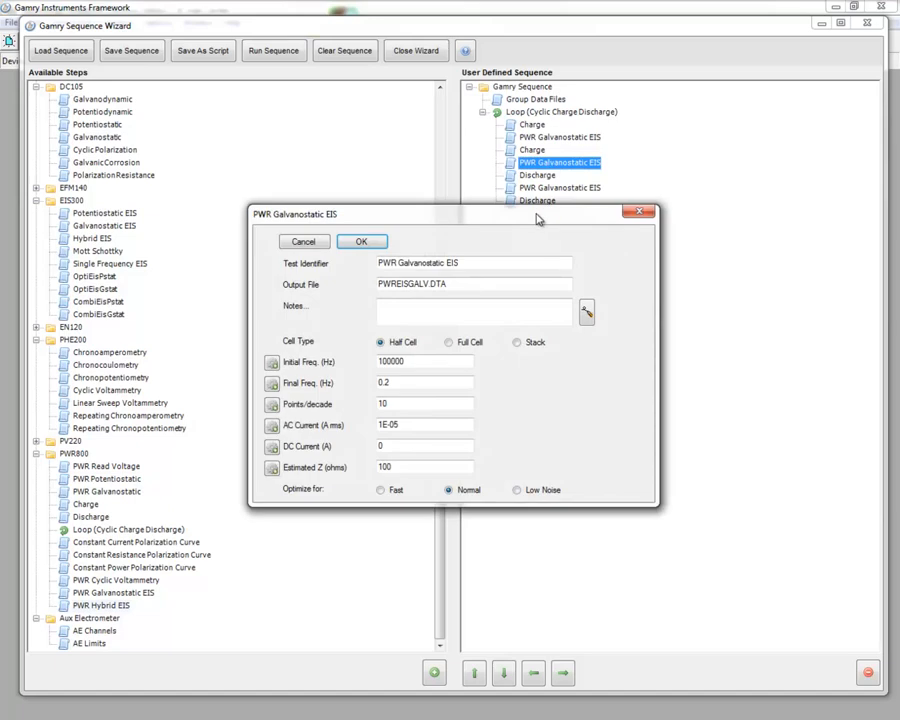
Step: Switch the second EIS step to Full Cell with a 1000 Hz initial frequency
left_click(449, 342)
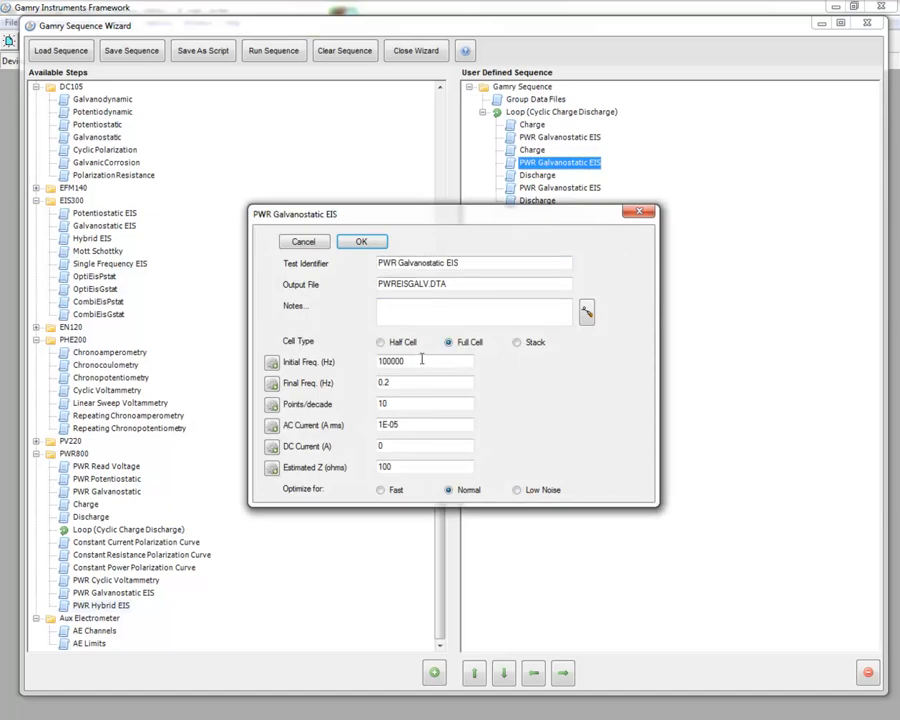
type("1000")
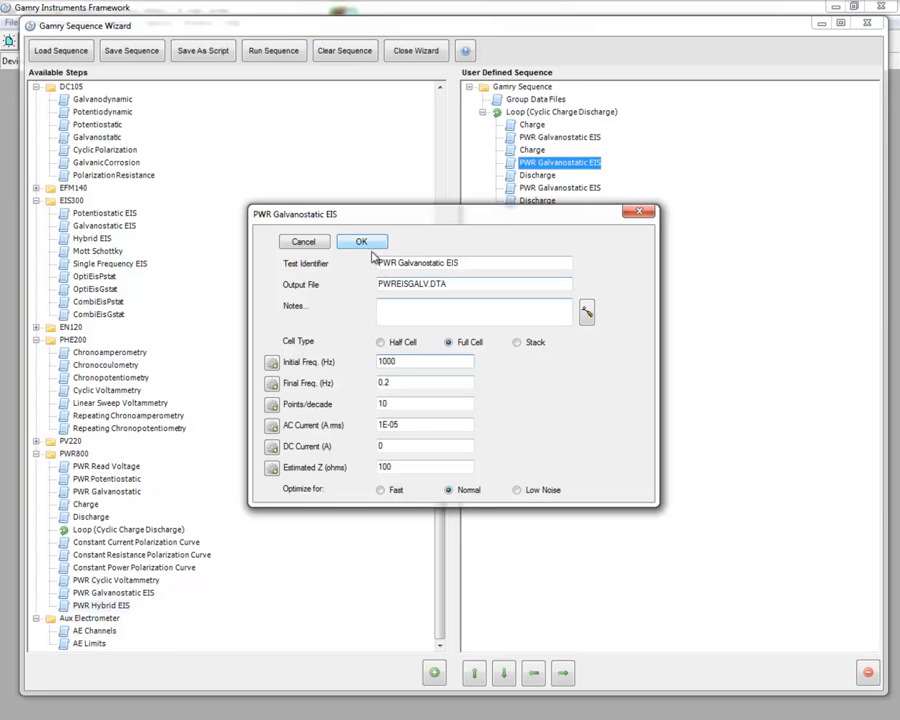
left_click(362, 241)
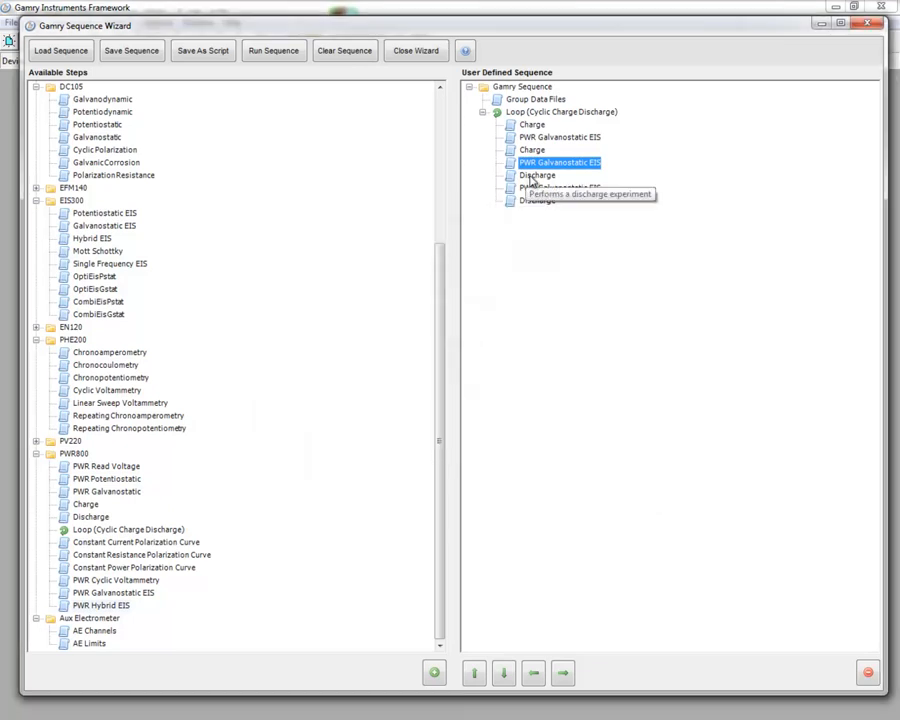
Step: Make the first Discharge stop at Voltage < 3.5 V and save the third EIS step
double_click(537, 175)
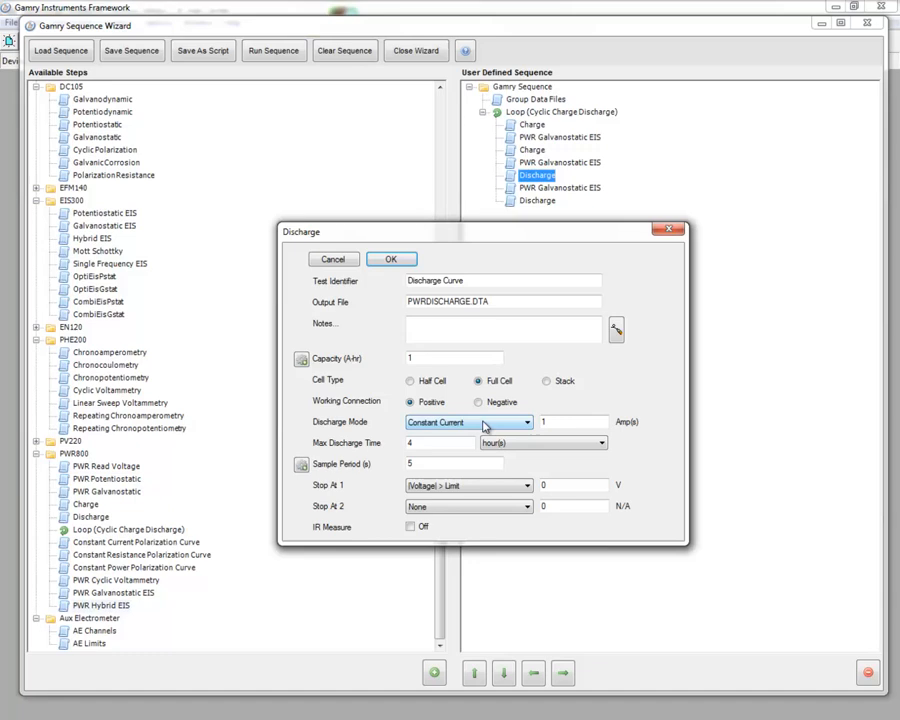
mouse_move(472, 426)
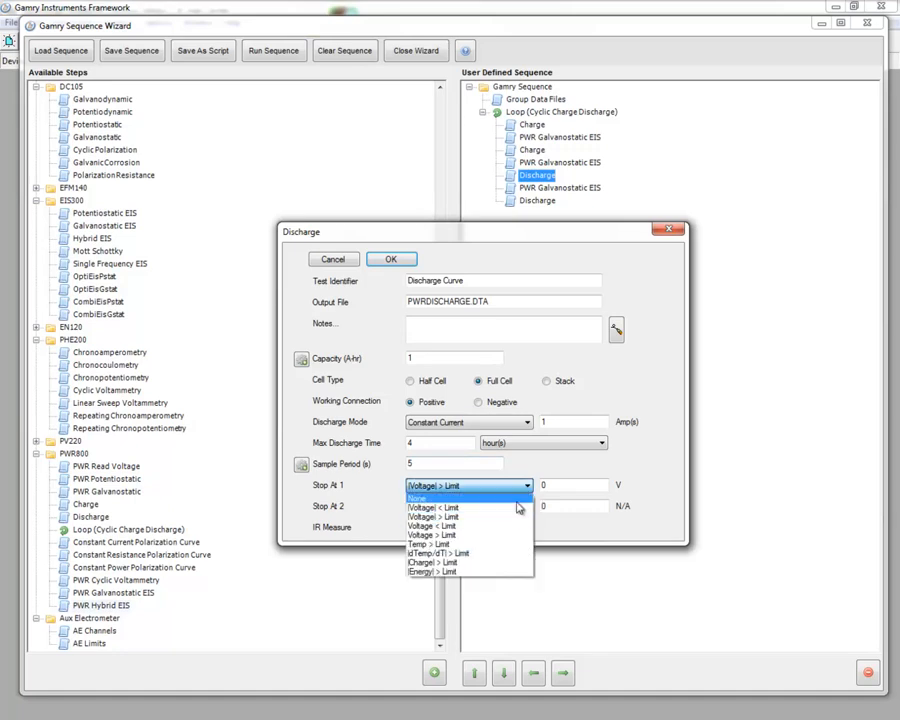
left_click(433, 517)
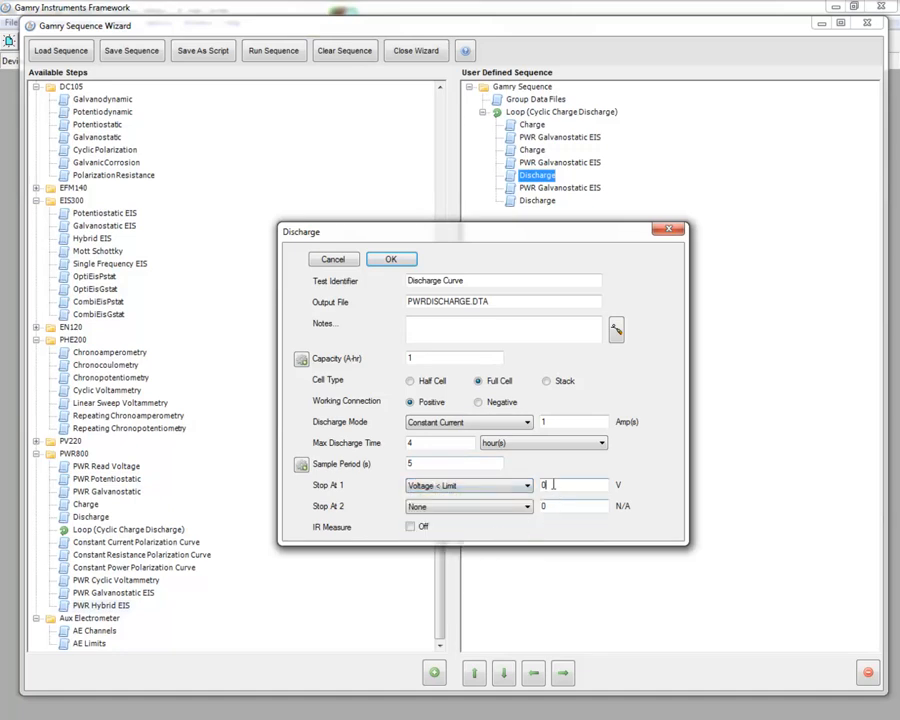
type("3.5")
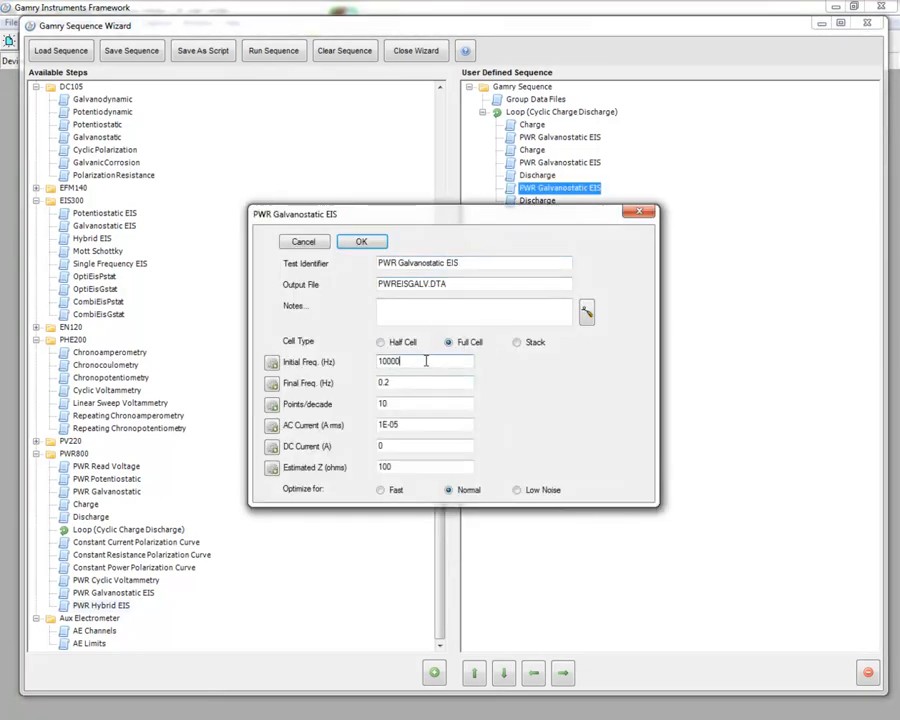
left_click(362, 241)
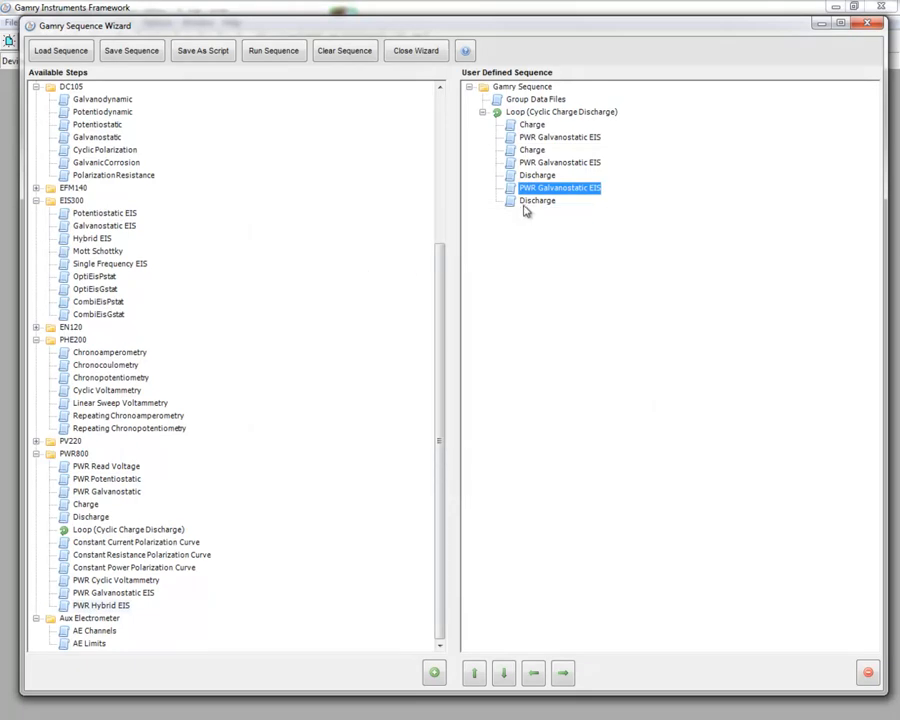
mouse_move(532, 205)
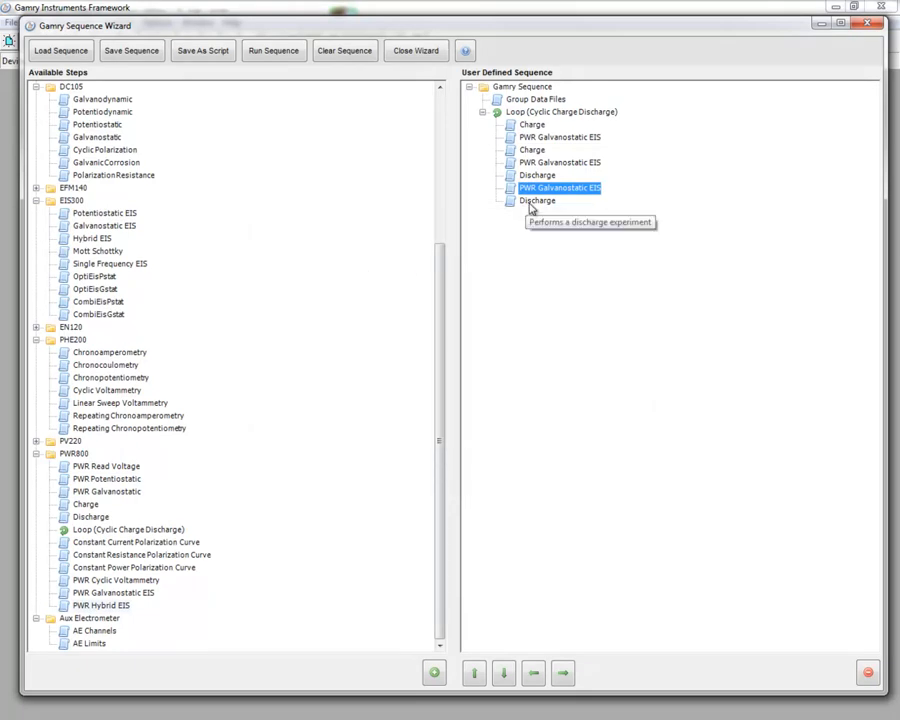
Step: Set the last Discharge to Full Cell, stopping at Voltage < 3.0 V
double_click(536, 200)
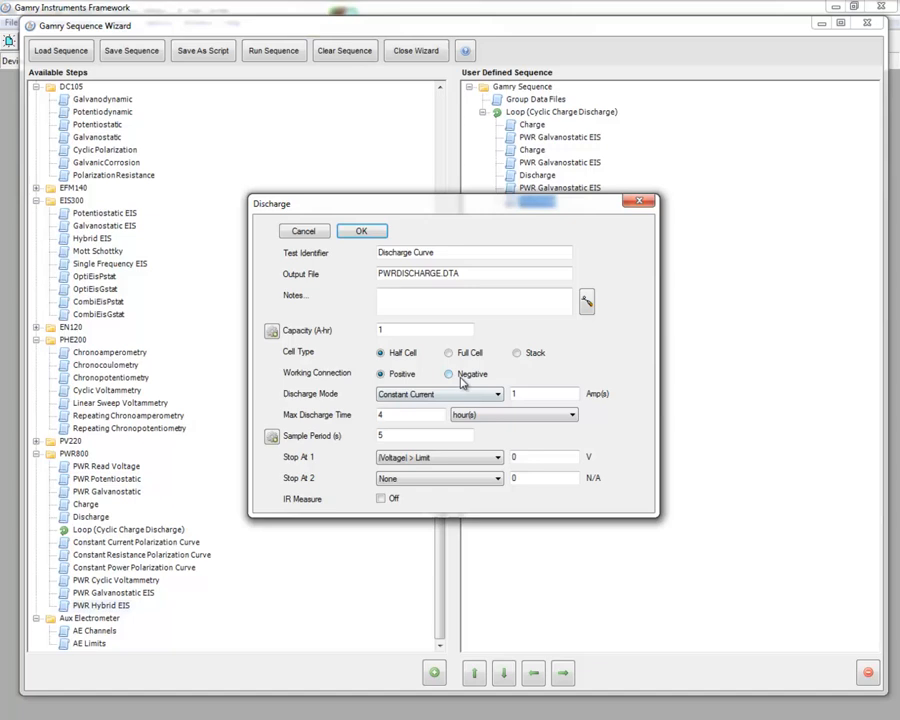
left_click(448, 352)
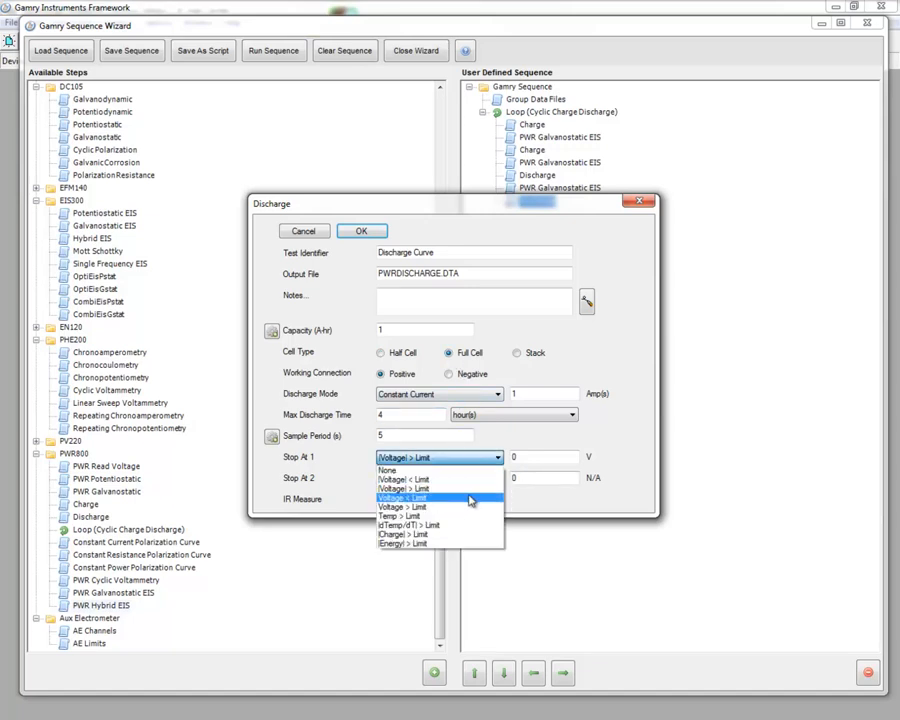
left_click(420, 497)
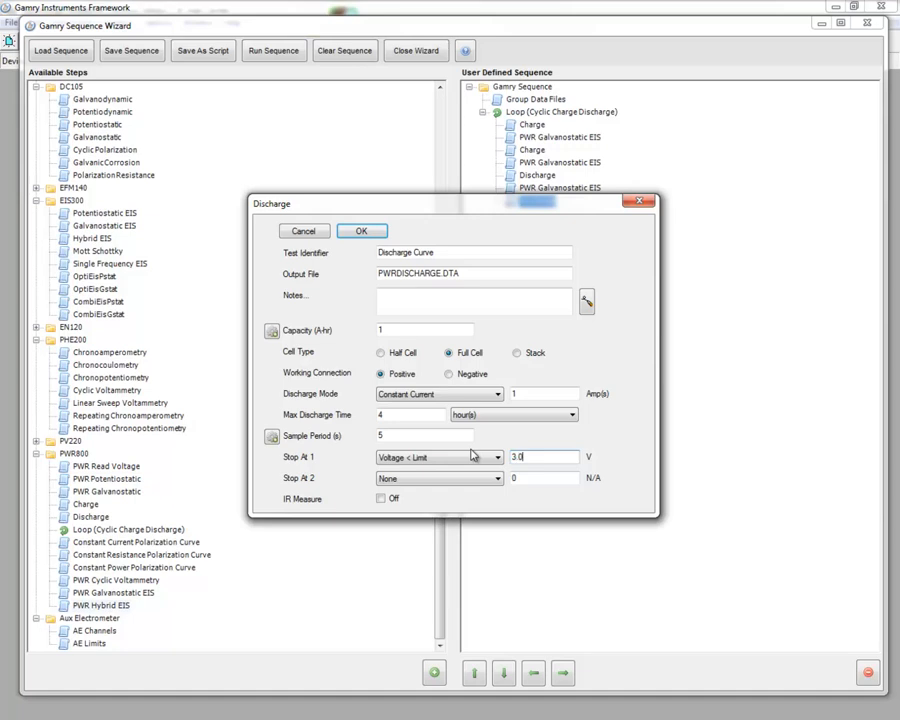
mouse_move(469, 447)
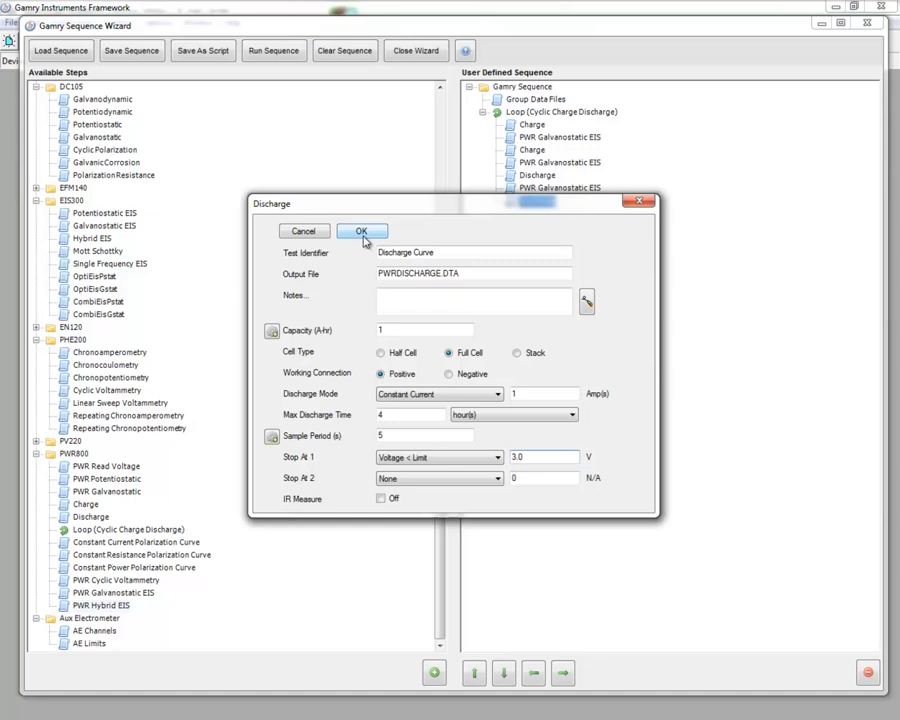
left_click(362, 231)
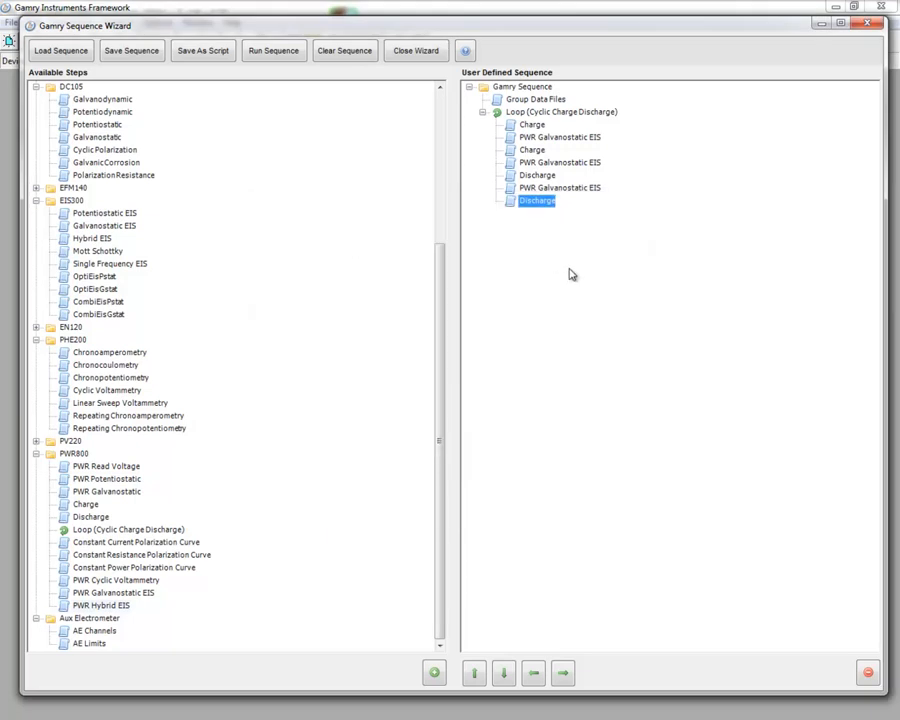